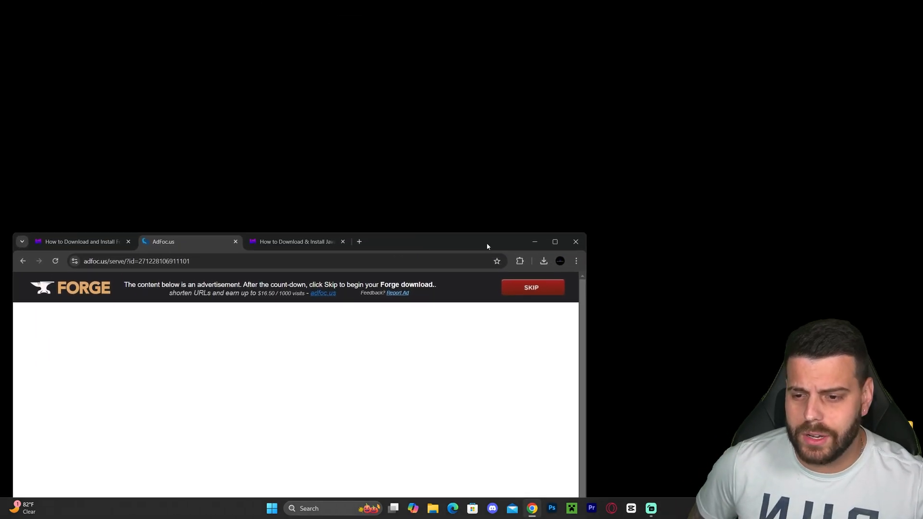
# Skip the adfoc.us advertisement so the Forge 1.21.3 installer jar downloads to the desktop.
pyautogui.click(544, 262)
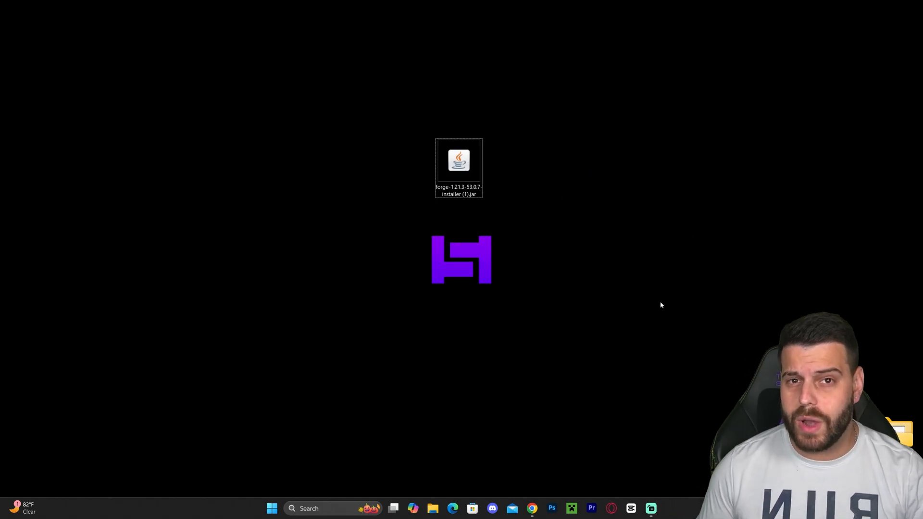
pyautogui.moveTo(684, 273)
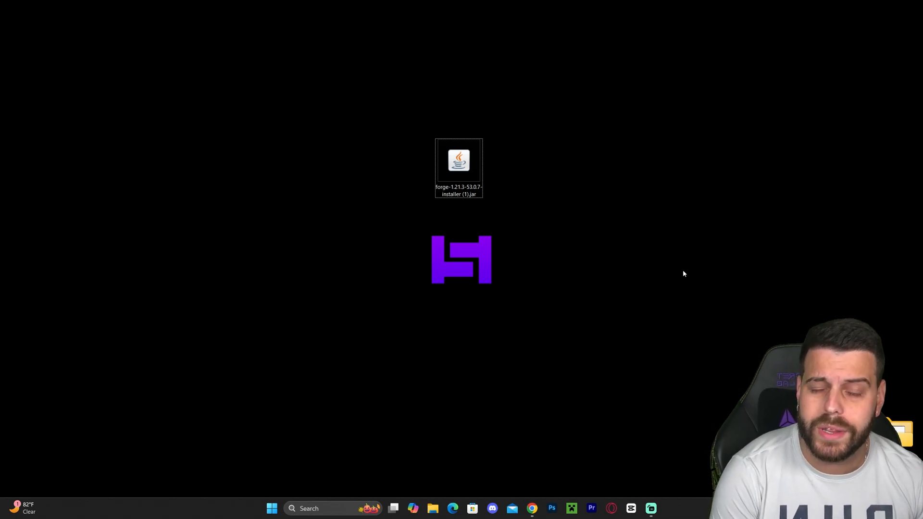
pyautogui.moveTo(689, 252)
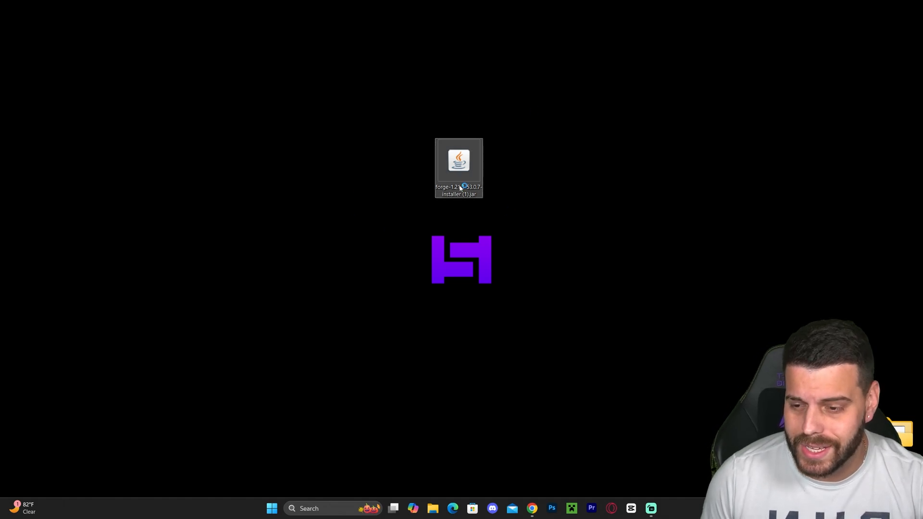
# Launch the downloaded Forge installer jar and start the Install client option for 1.21.3-forge-53.0.7.
pyautogui.doubleClick(459, 164)
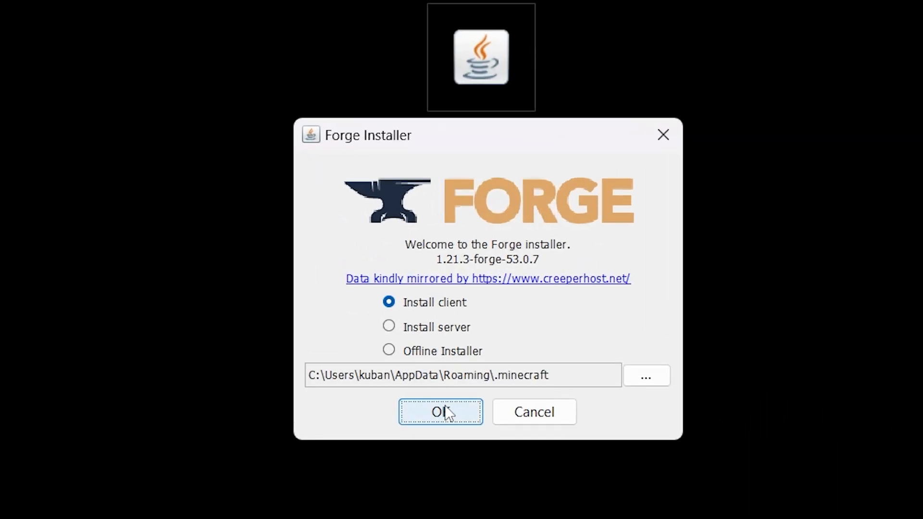
pyautogui.click(441, 412)
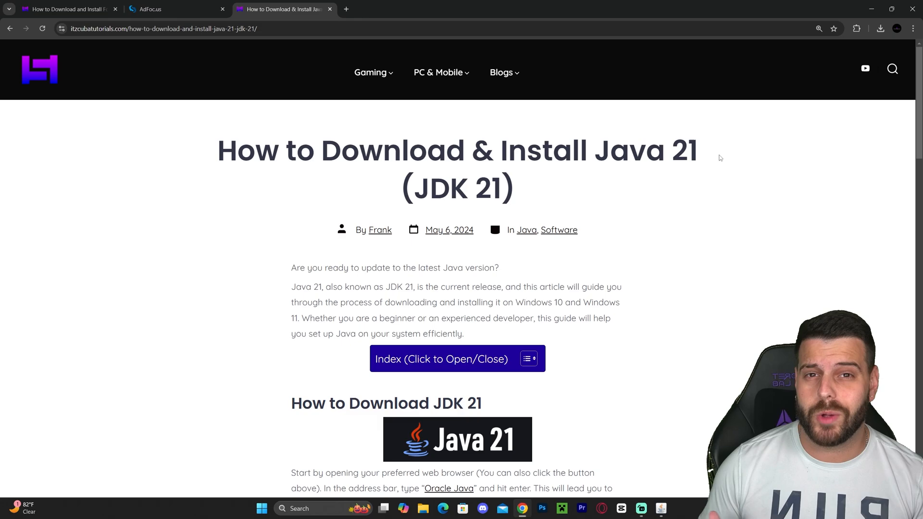
pyautogui.scroll(-3)
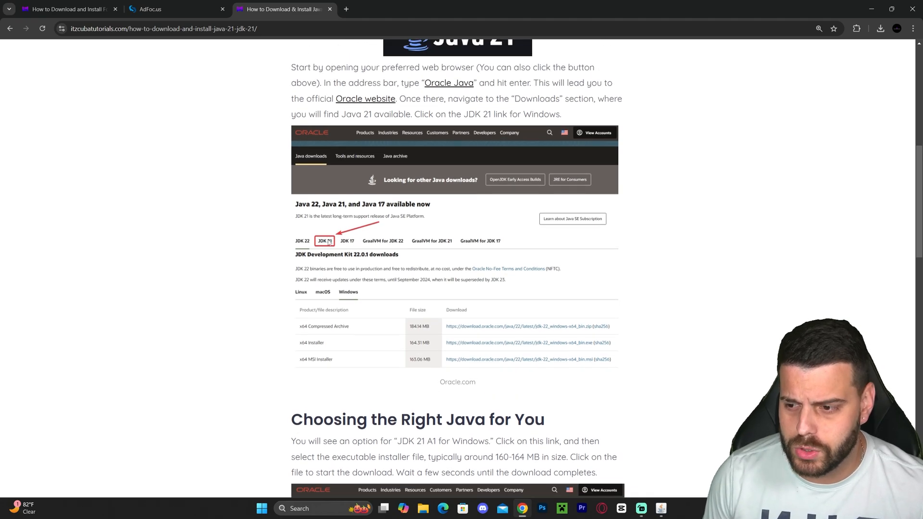
pyautogui.scroll(-3)
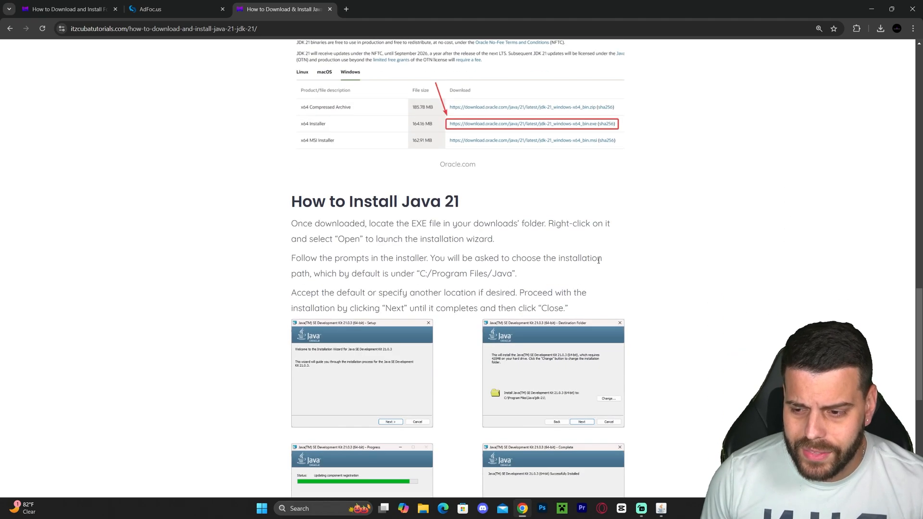
pyautogui.scroll(-3)
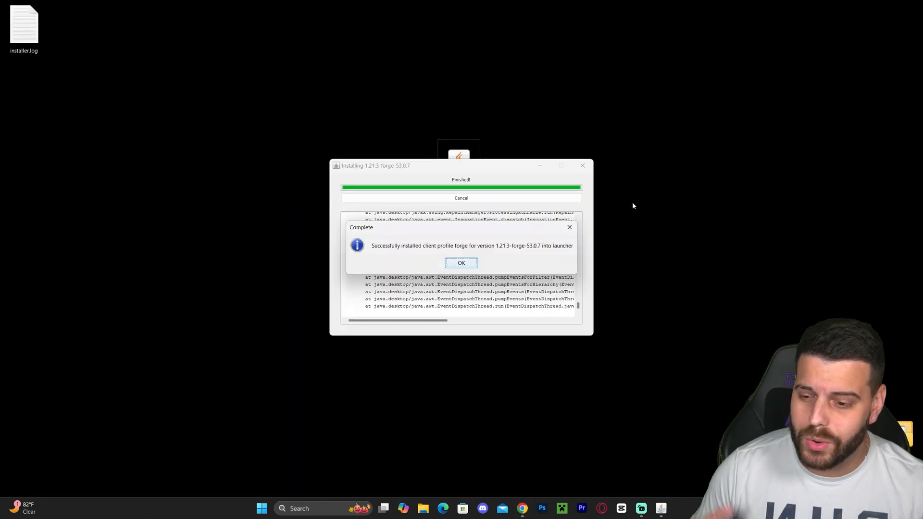
pyautogui.moveTo(465, 254)
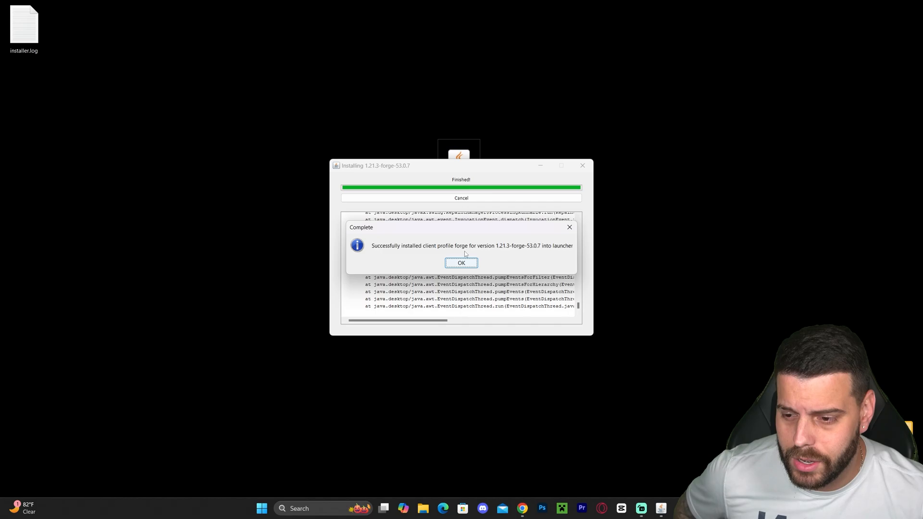
# Acknowledge the 'Successfully installed client profile' message, closing the Forge Installer.
pyautogui.click(462, 262)
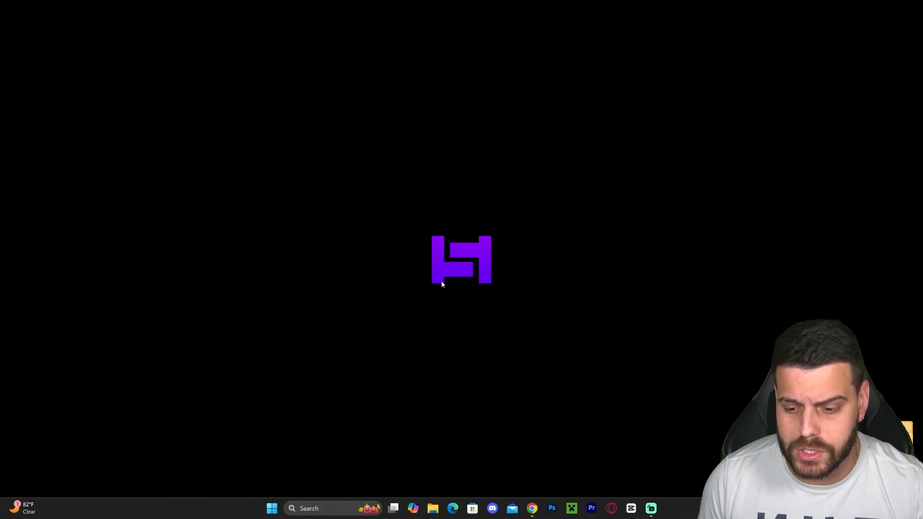
pyautogui.moveTo(475, 421)
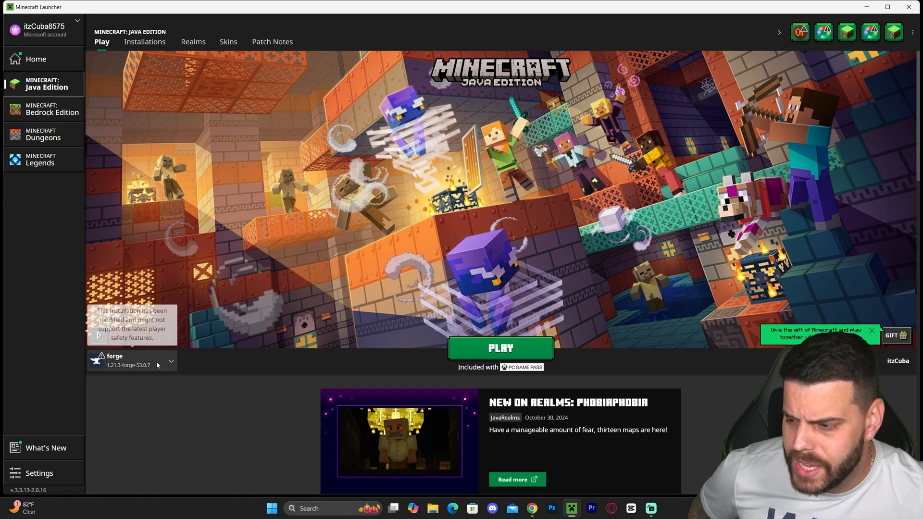
pyautogui.moveTo(186, 369)
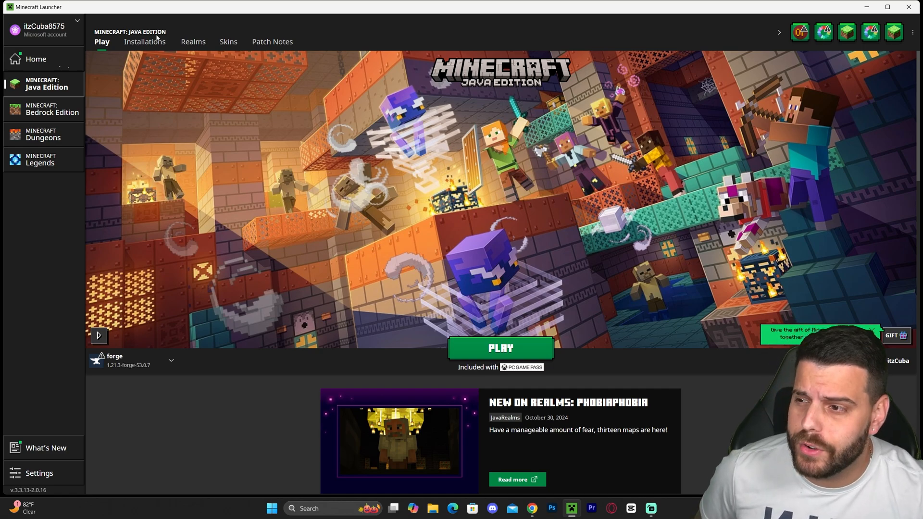
# Go to Installations, toggle the Modded filter on and off, and begin a New installation.
pyautogui.click(145, 42)
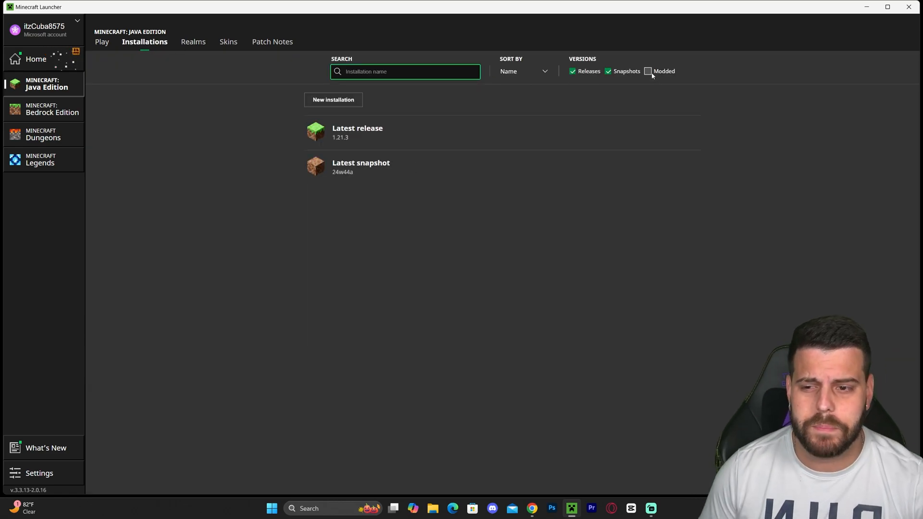
pyautogui.click(649, 71)
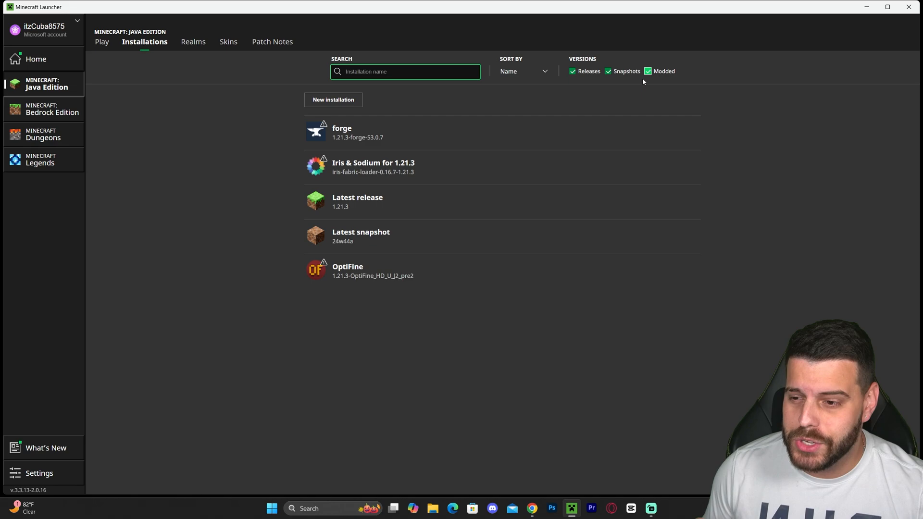
pyautogui.click(649, 71)
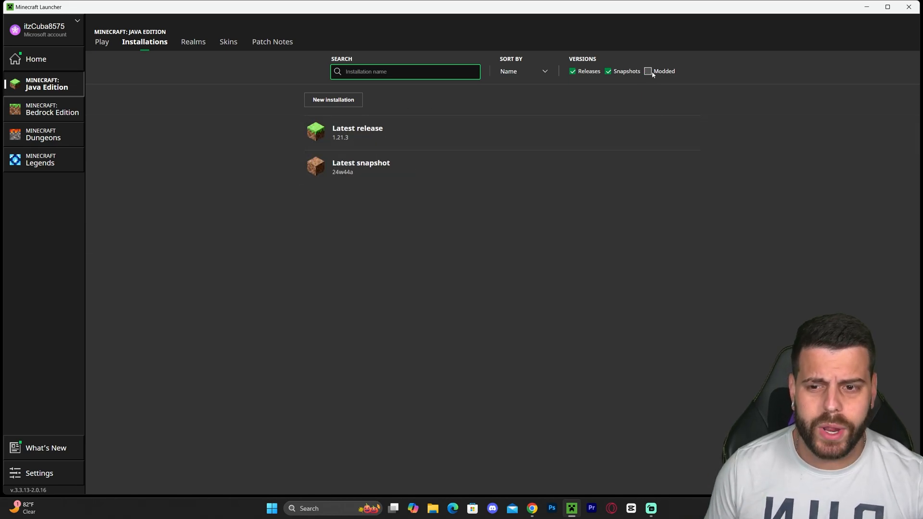
pyautogui.click(333, 99)
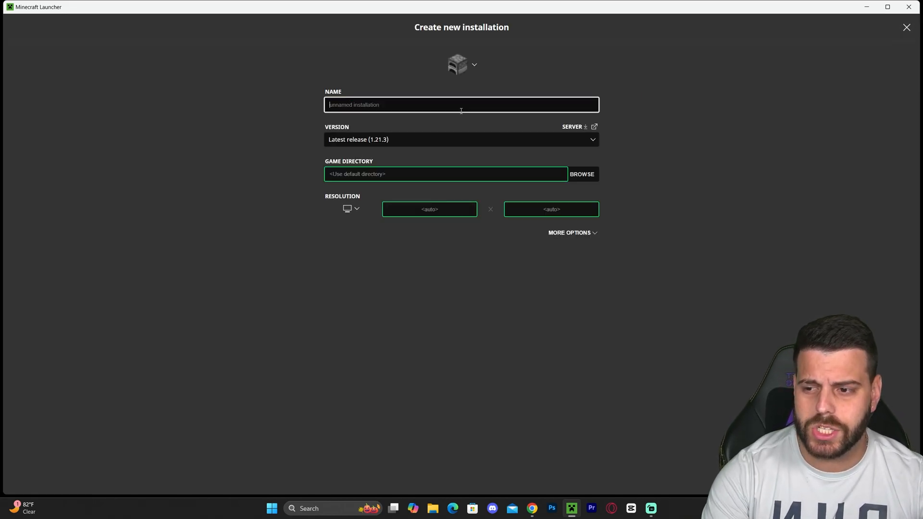
# Name the installation 'Apex hos' and choose release 1.21.3-forge-53.0.7 as its version.
pyautogui.write('Apex hos')
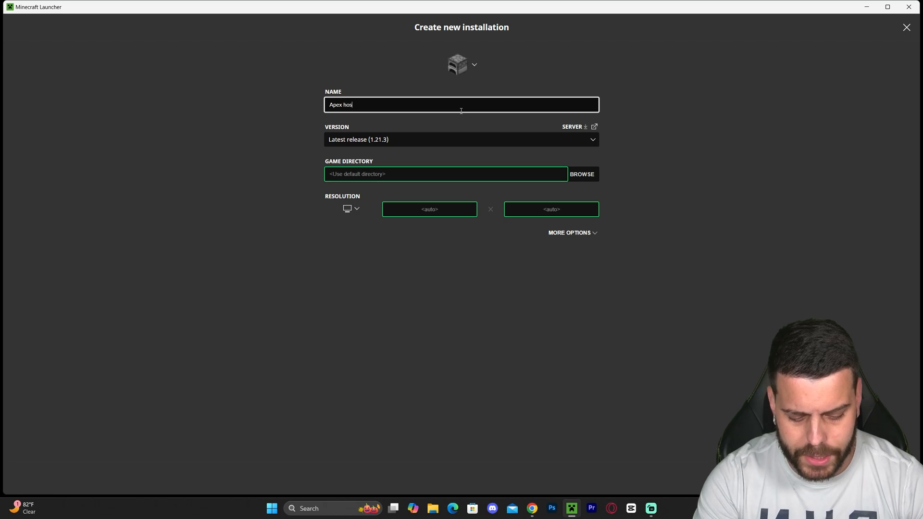
pyautogui.click(462, 140)
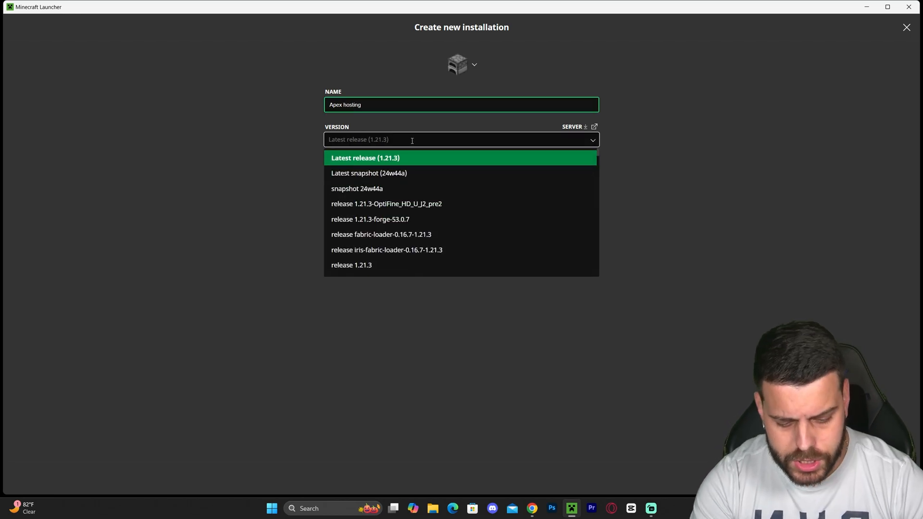
pyautogui.write('forge')
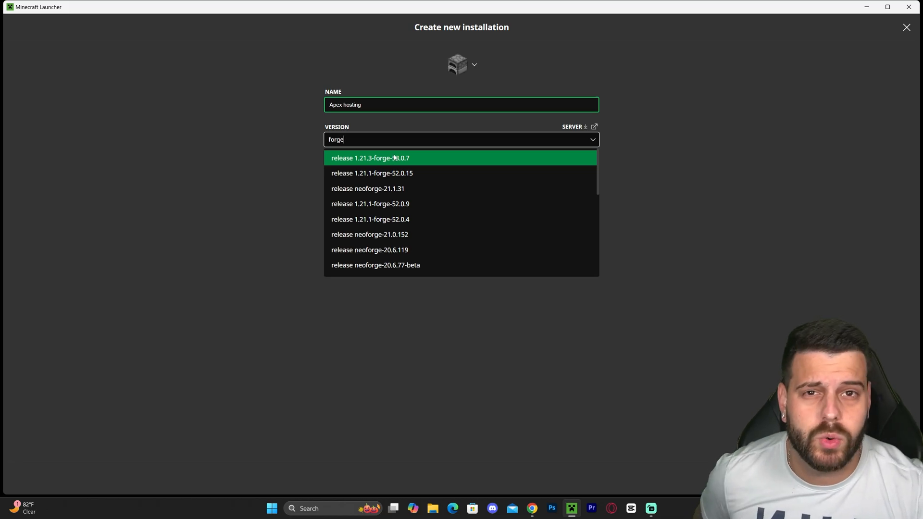
pyautogui.click(396, 158)
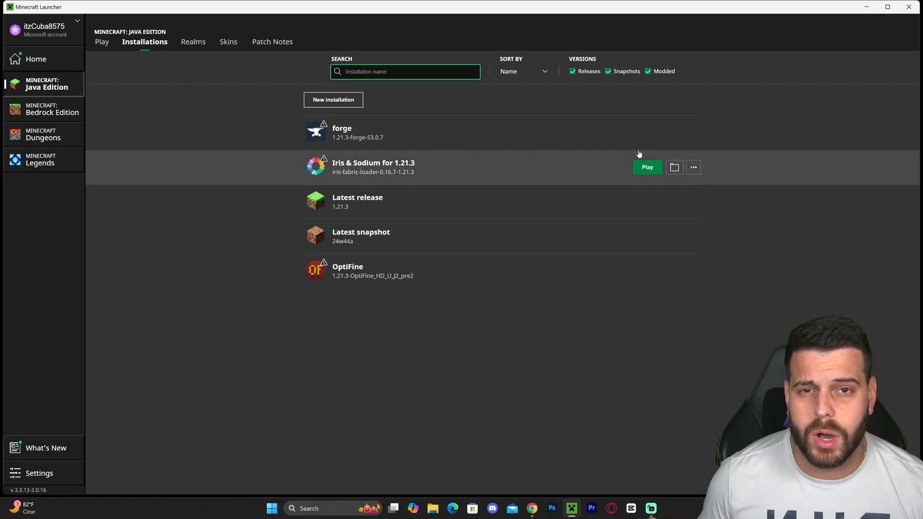
pyautogui.moveTo(589, 143)
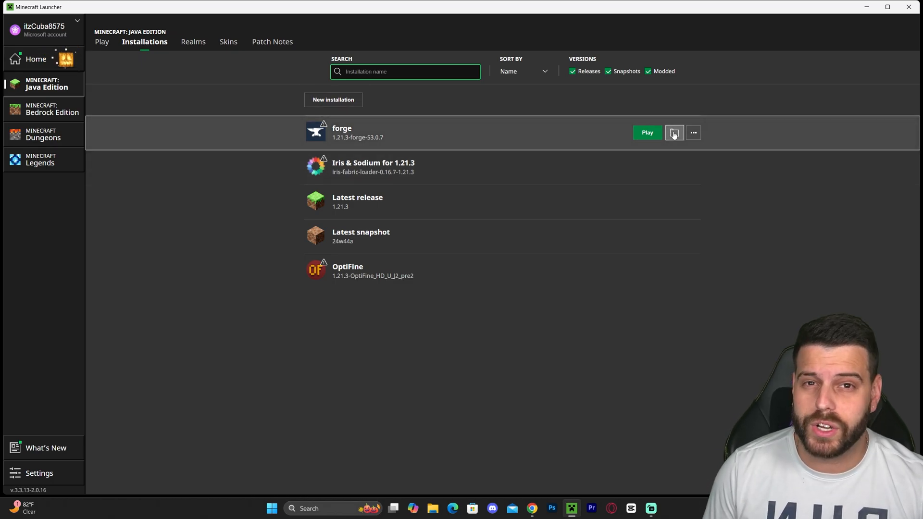
# Open the forge installation's game folder in File Explorer from its folder icon.
pyautogui.click(674, 132)
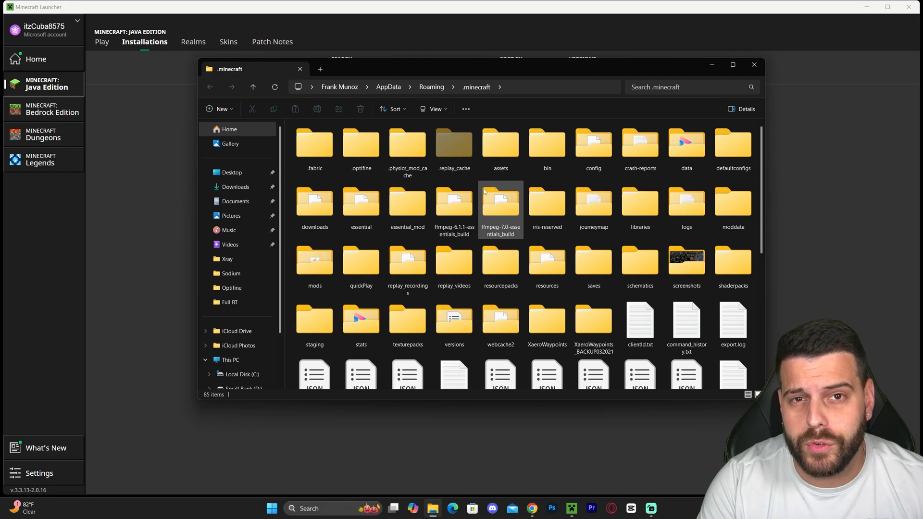
# Delete the old mods folder, create a new empty folder named mods, and close Explorer.
pyautogui.click(314, 263)
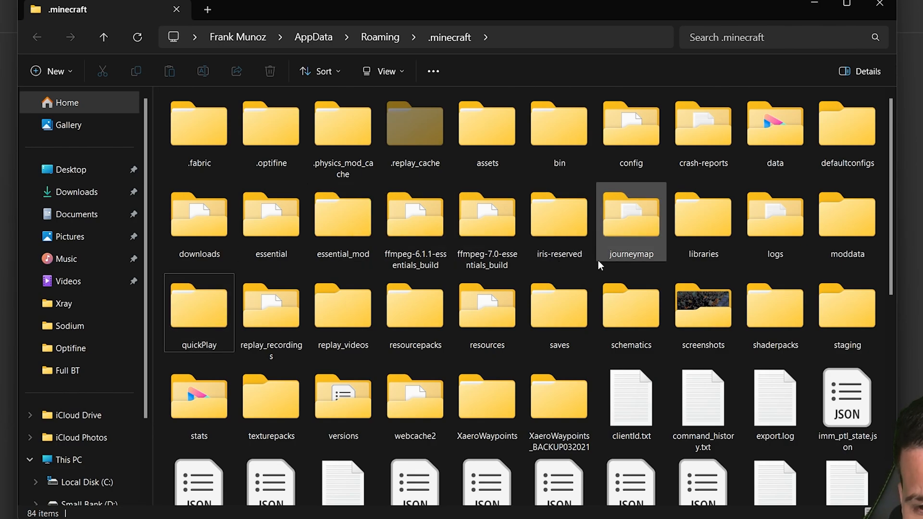
pyautogui.moveTo(289, 217)
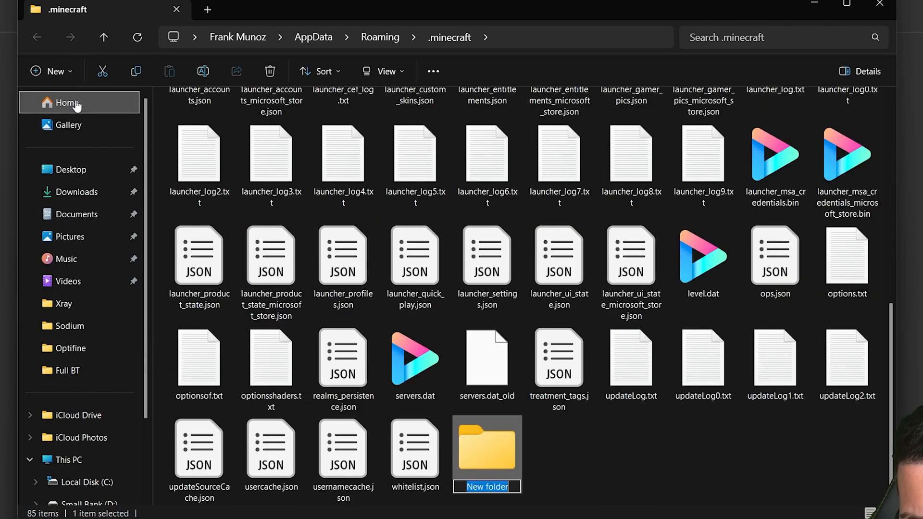
pyautogui.write('m')
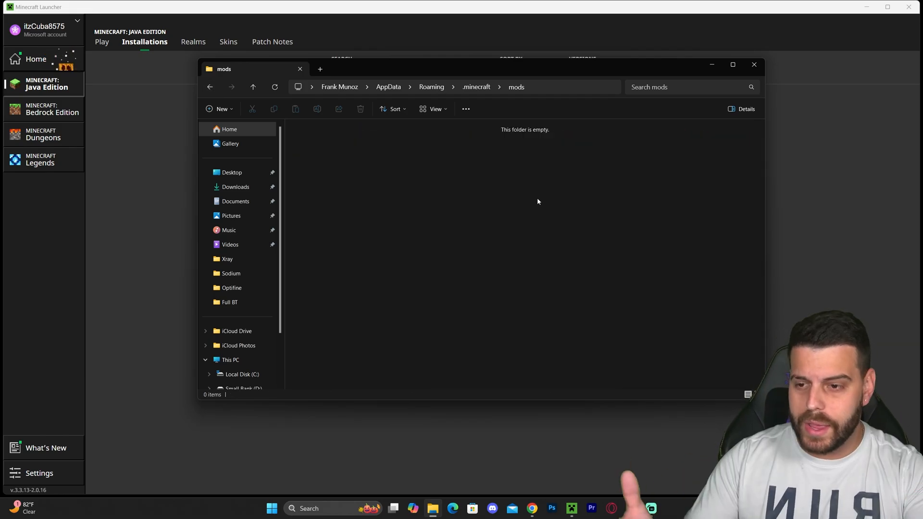
pyautogui.moveTo(574, 181)
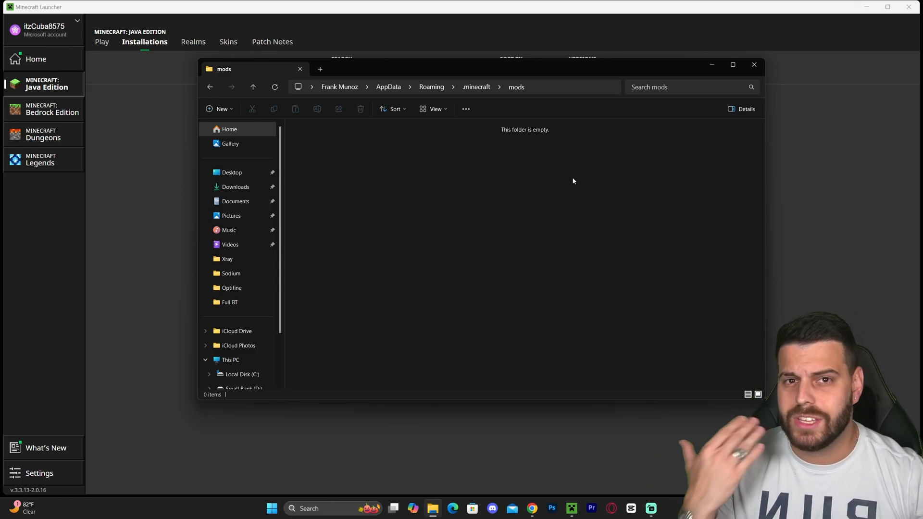
pyautogui.click(754, 65)
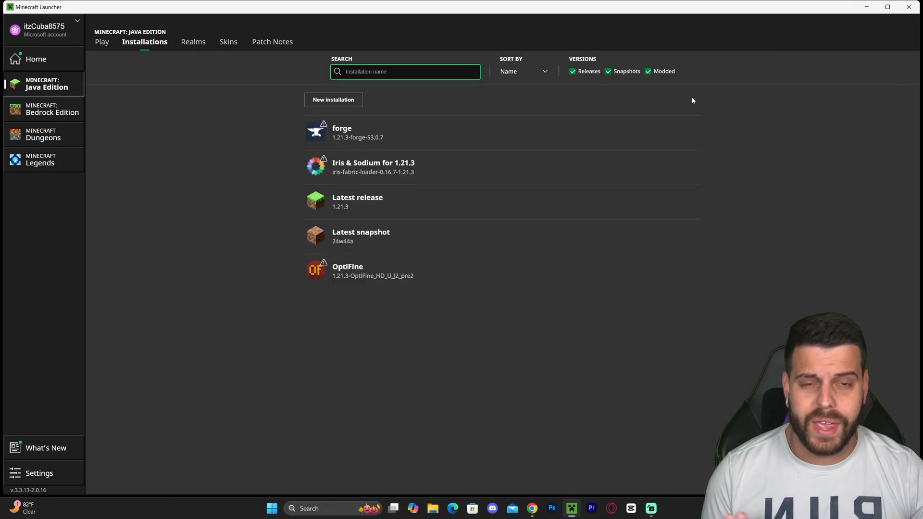
pyautogui.moveTo(430, 133)
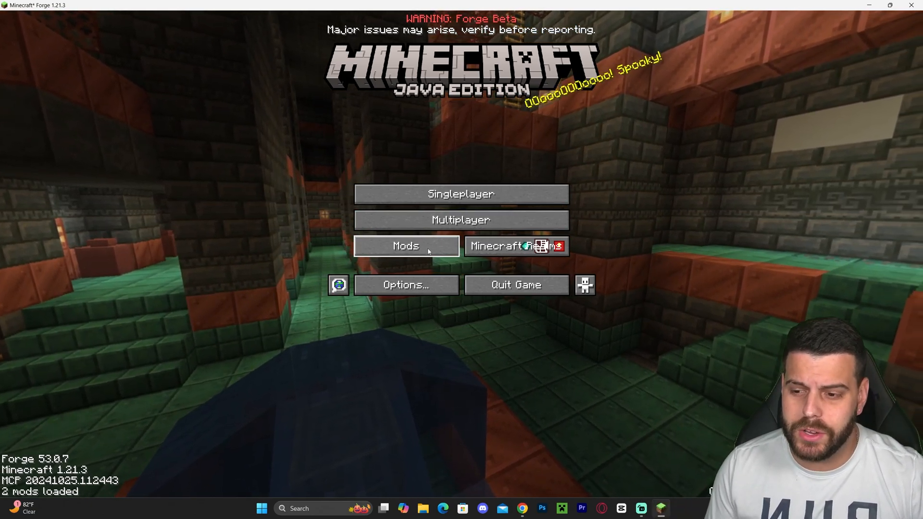
pyautogui.click(405, 246)
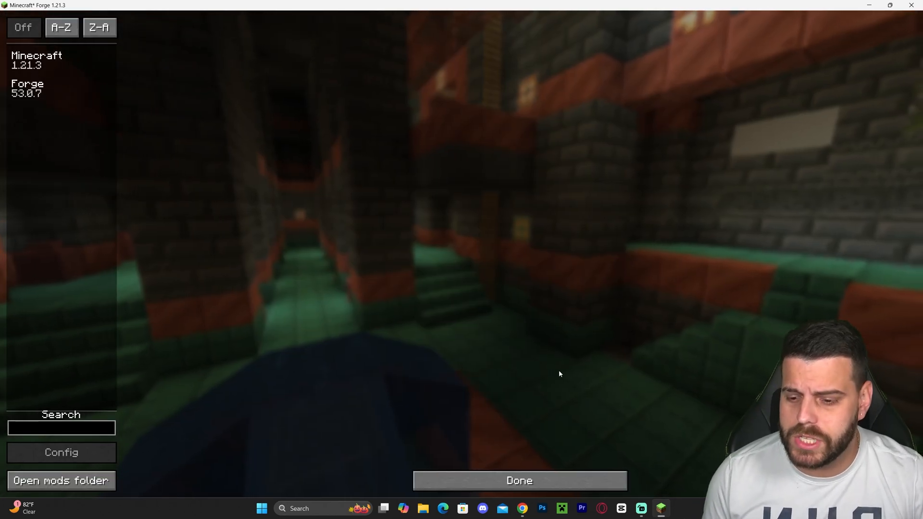
pyautogui.click(519, 481)
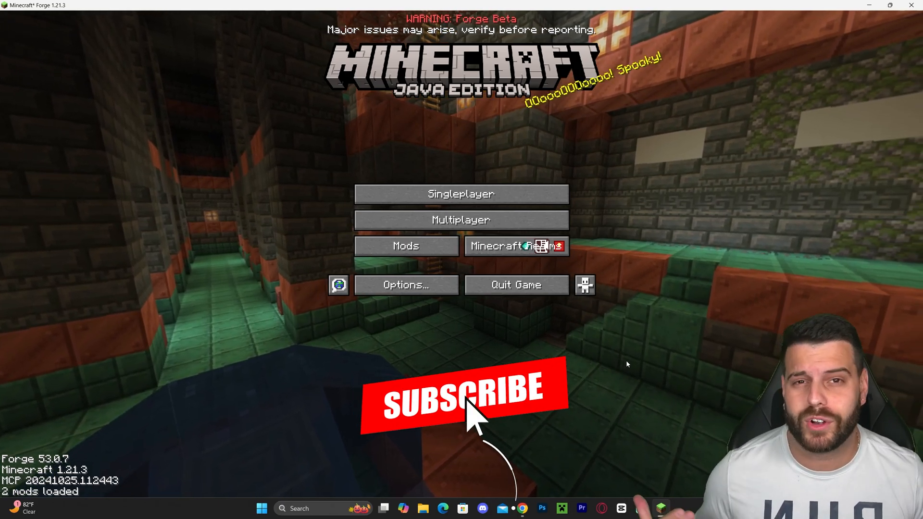
pyautogui.click(467, 406)
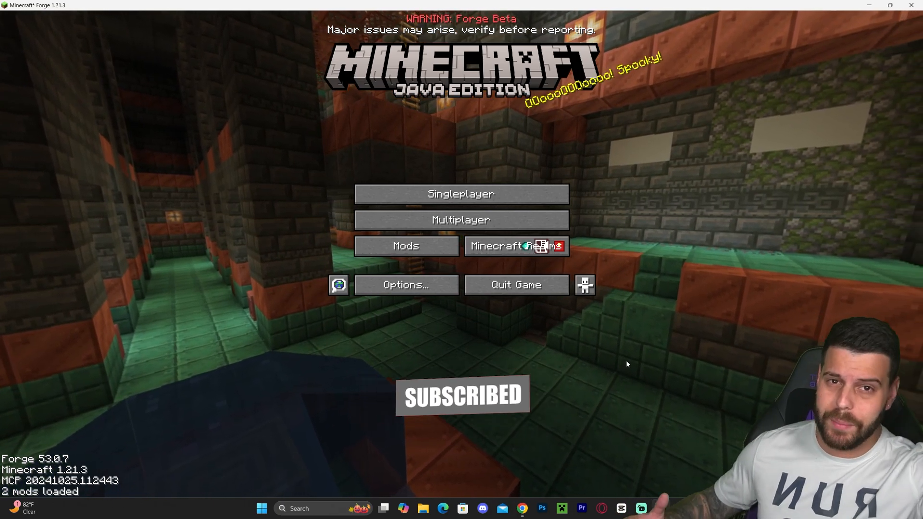